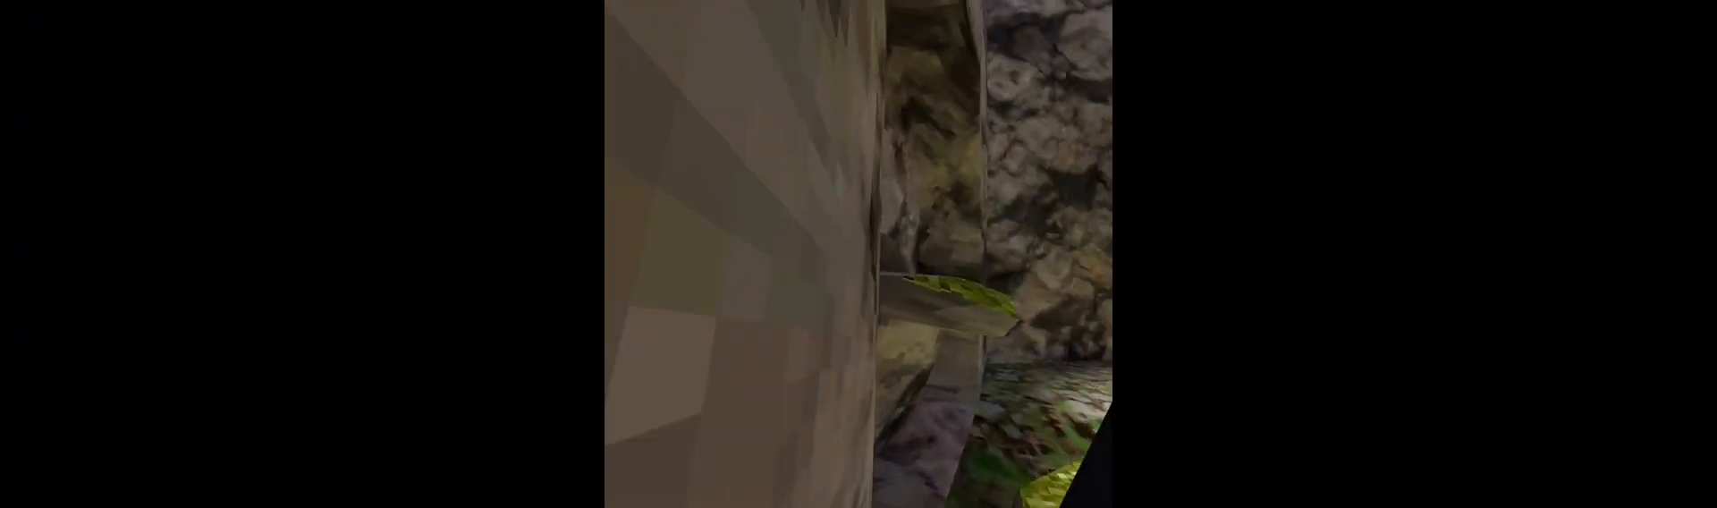
pyautogui.moveTo(858, 254)
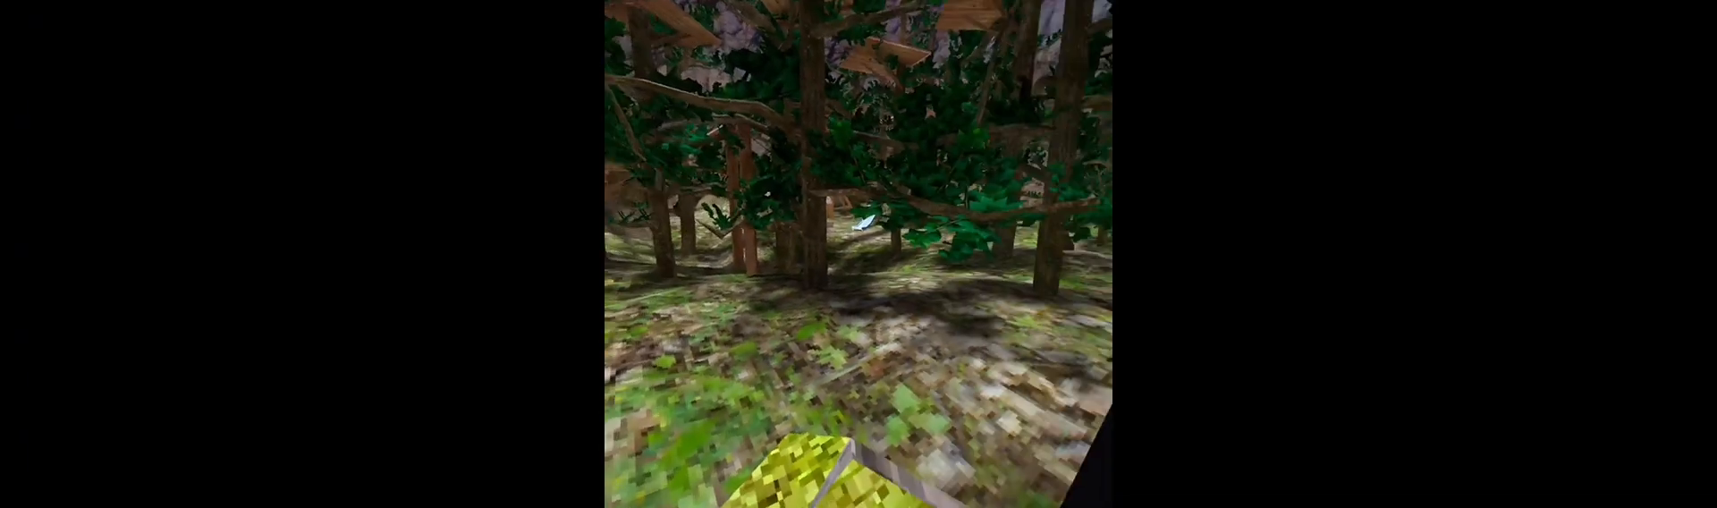